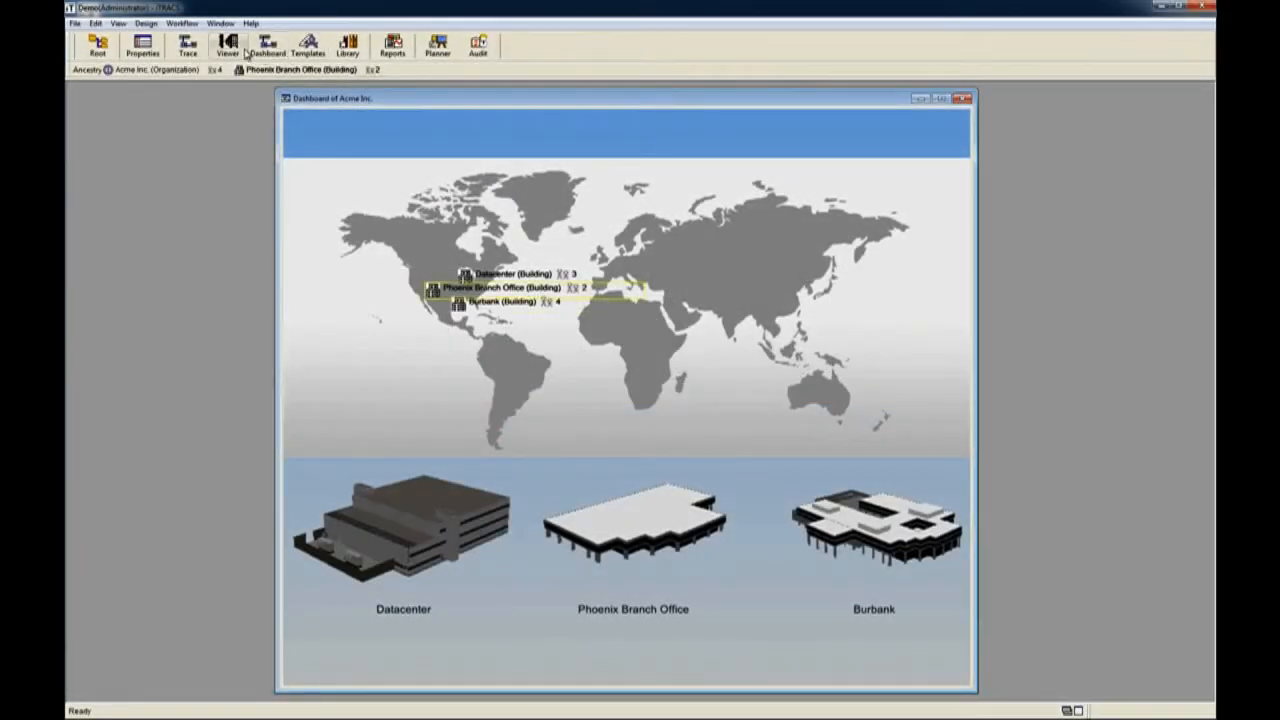
Show 3D viewers for the Datacenter and Phoenix Branch Office, enlarging the Datacenter window
{"action": "left_click", "coordinate": [224, 44]}
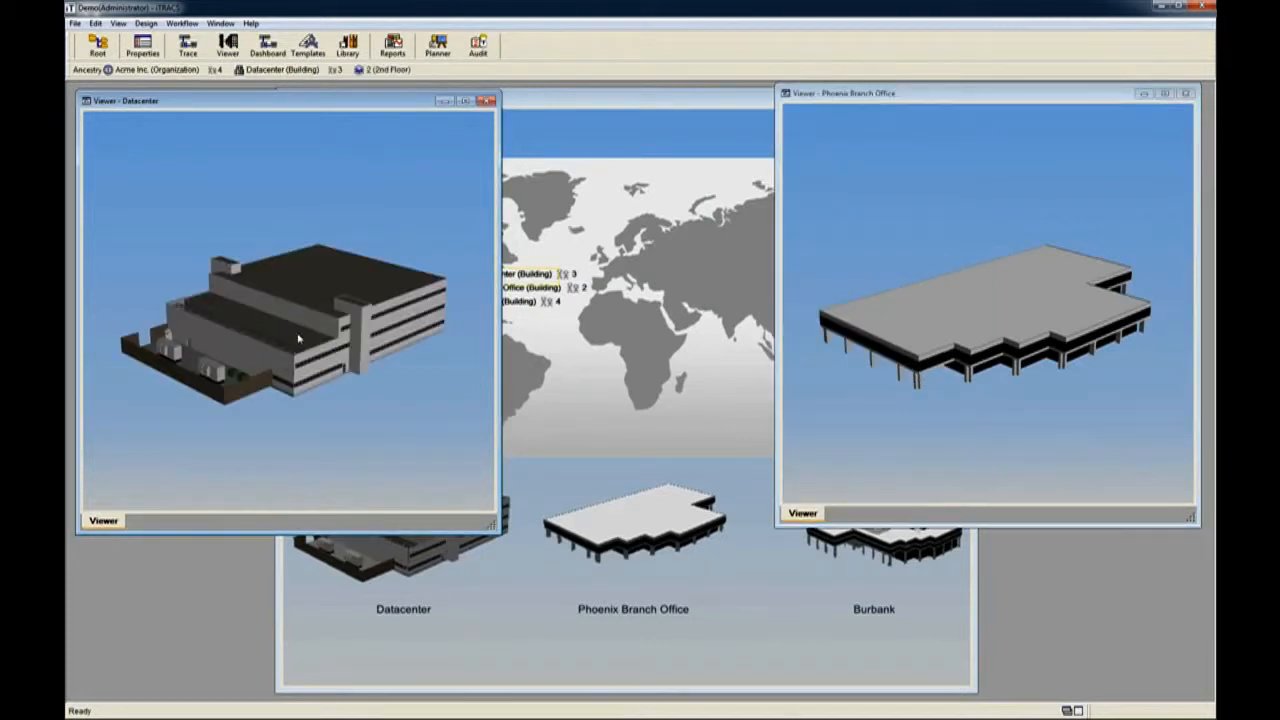
{"action": "left_click_drag", "start_coordinate": [300, 340], "coordinate": [216, 350]}
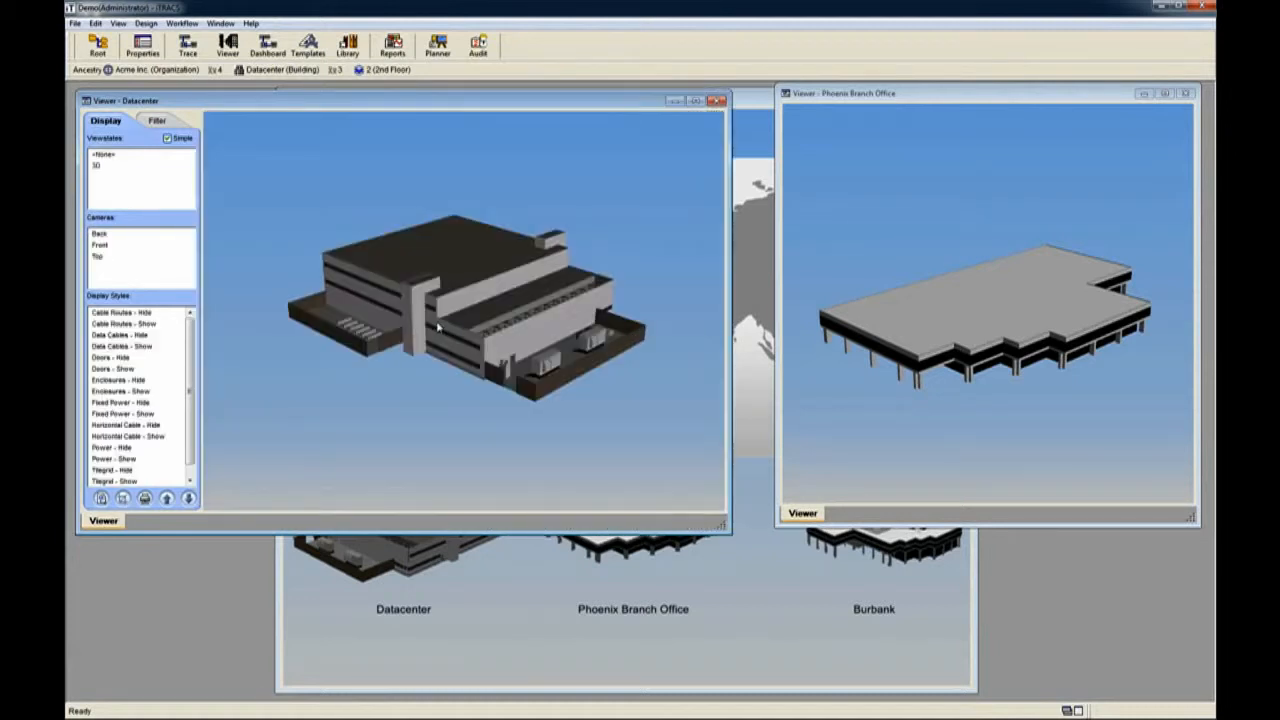
{"action": "mouse_move", "coordinate": [136, 470]}
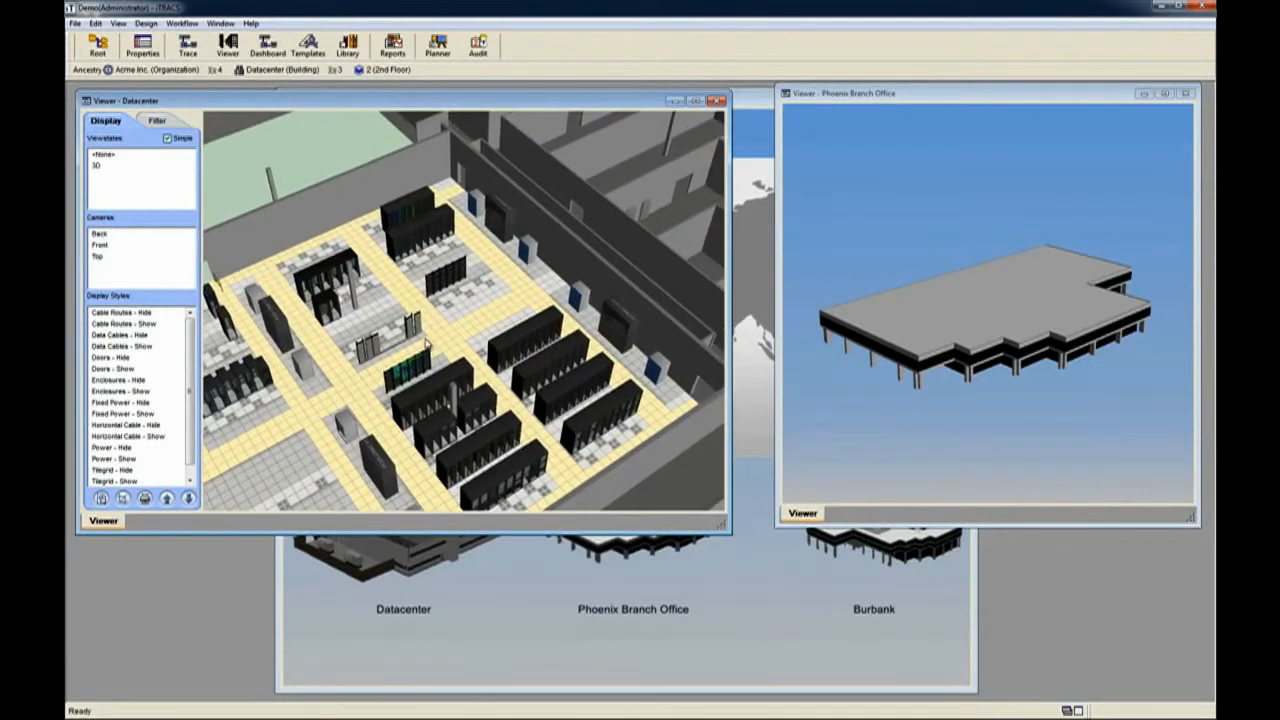
Orbit the roofless Datacenter floor and apply the Enclosures - Hide display style
{"action": "left_click_drag", "start_coordinate": [430, 340], "coordinate": [490, 300]}
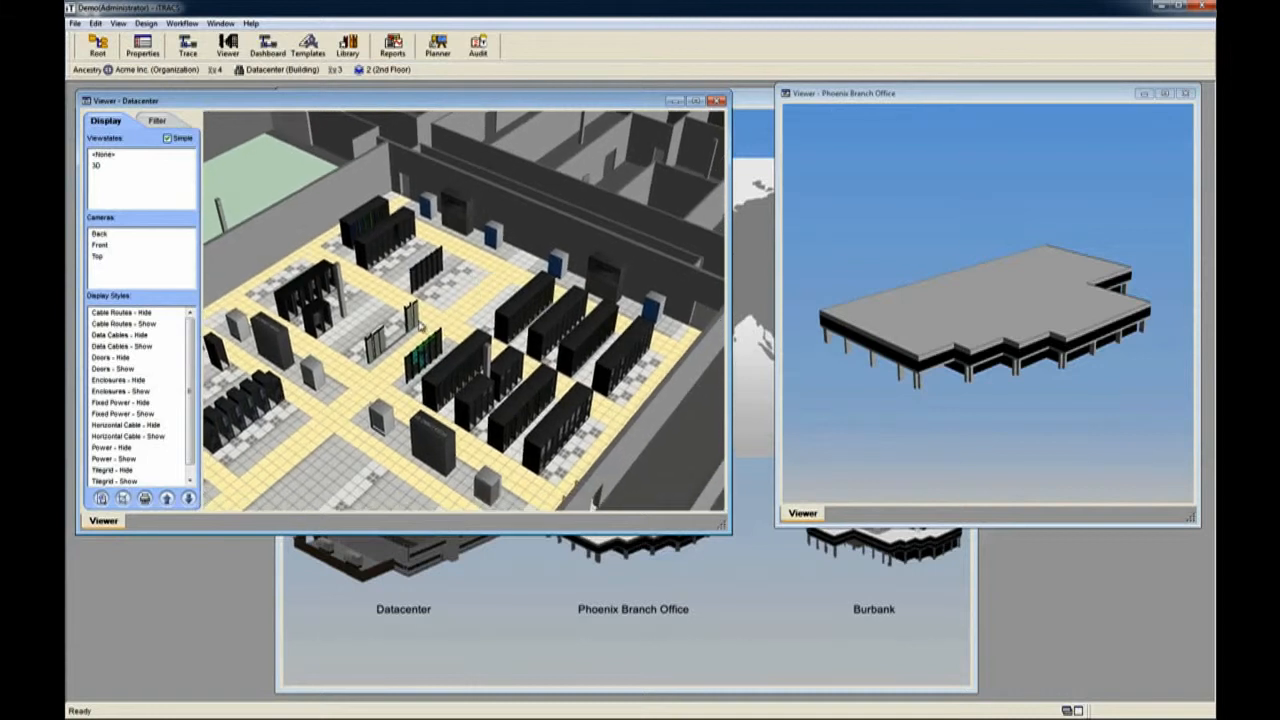
{"action": "left_click", "coordinate": [116, 378]}
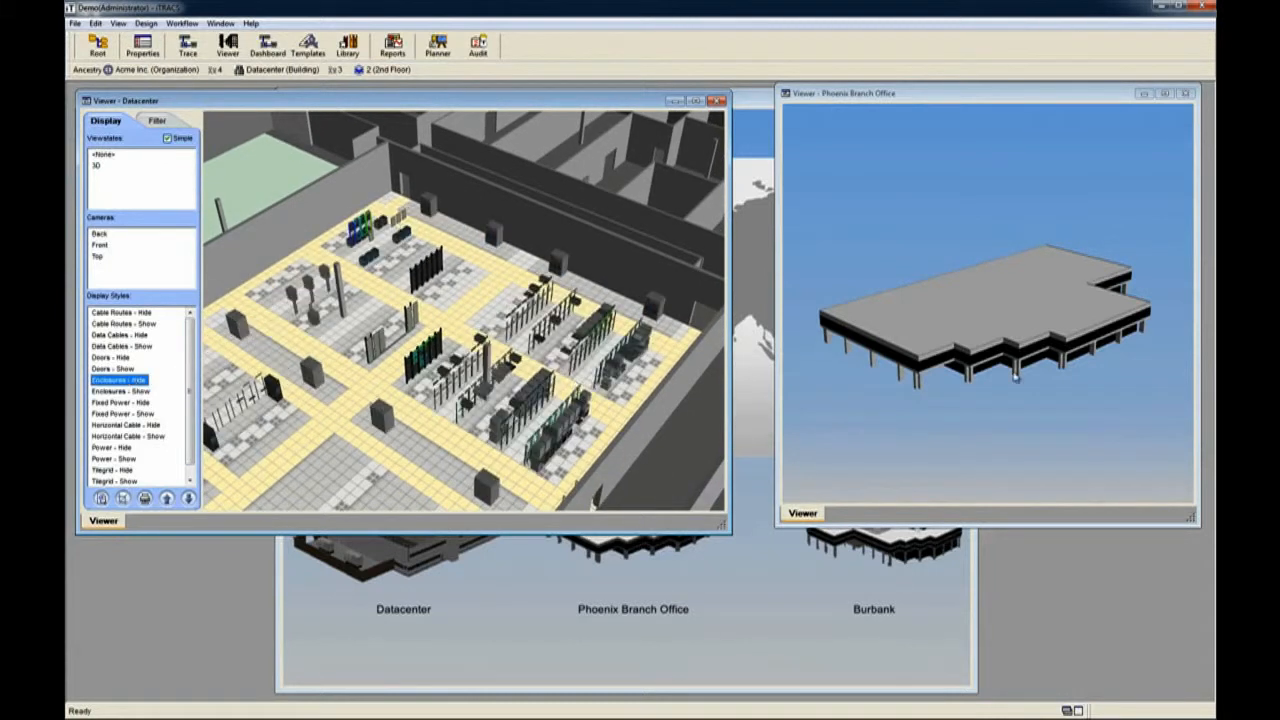